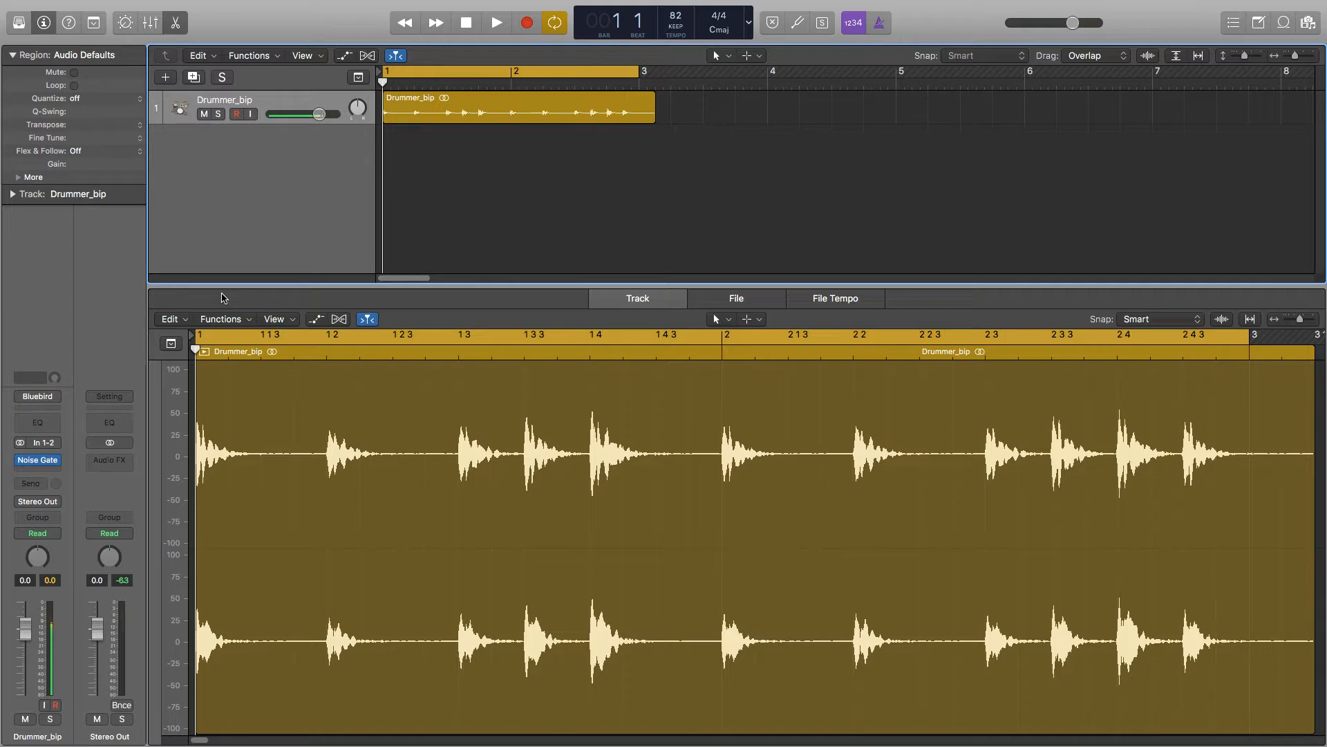
Open the Noise Gate plugin from the Drummer_bip channel strip insert slot.
left_click(36, 459)
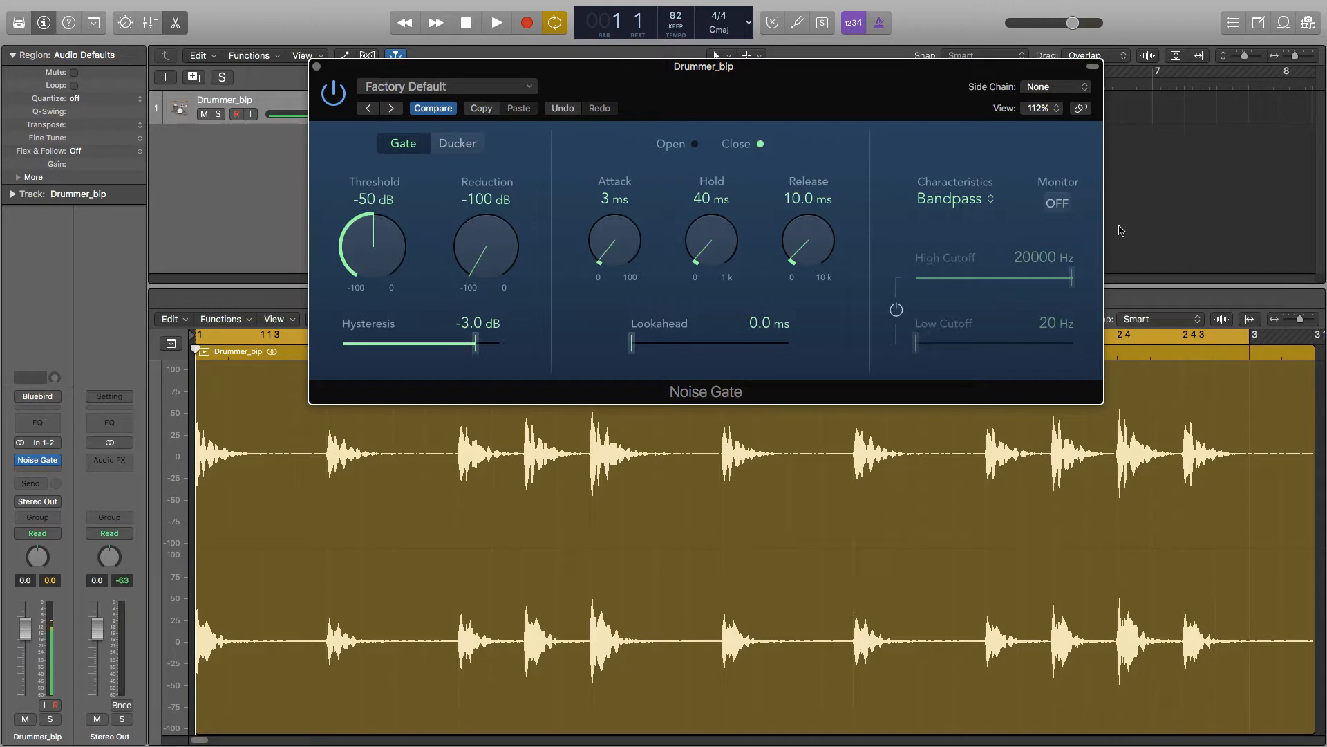
mouse_move(468, 248)
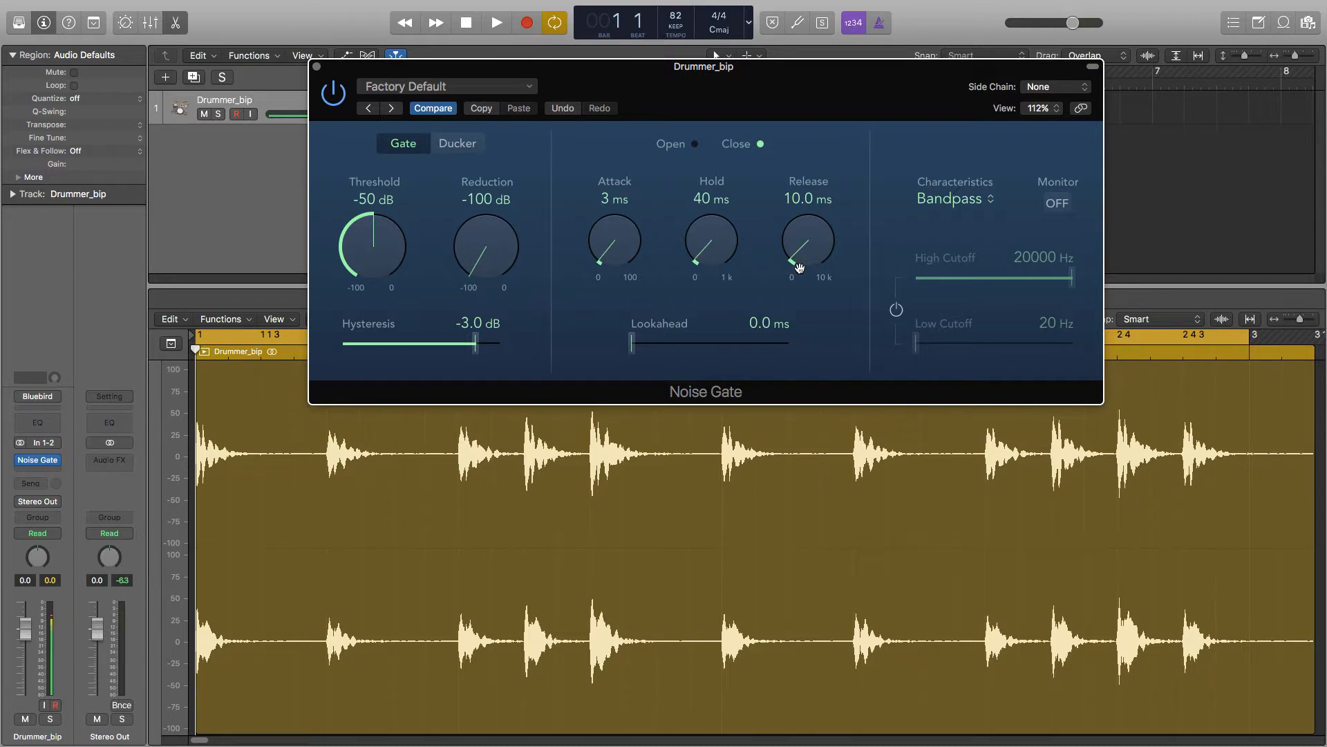
Drop the threshold to -100 dB, then sweep it up through about -34 dB while the loop plays.
left_click_drag(374, 246, 382, 251)
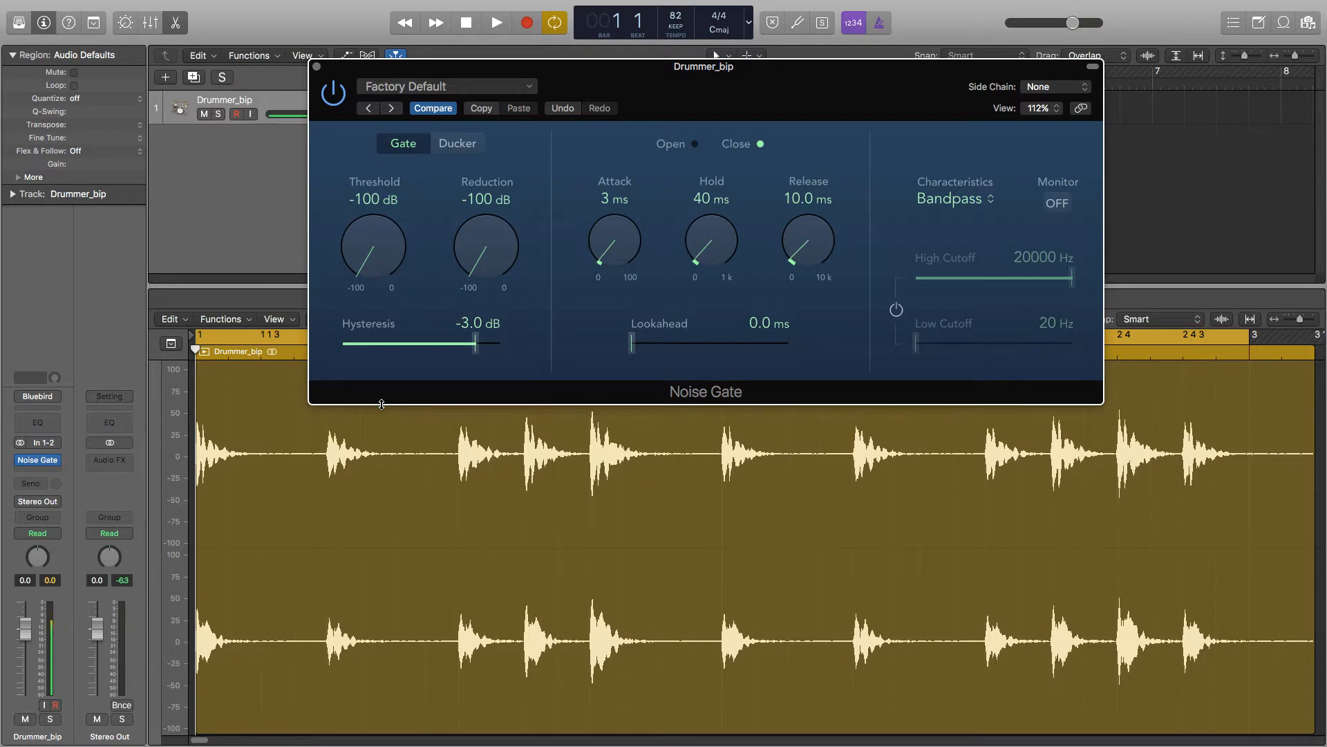
left_click(495, 22)
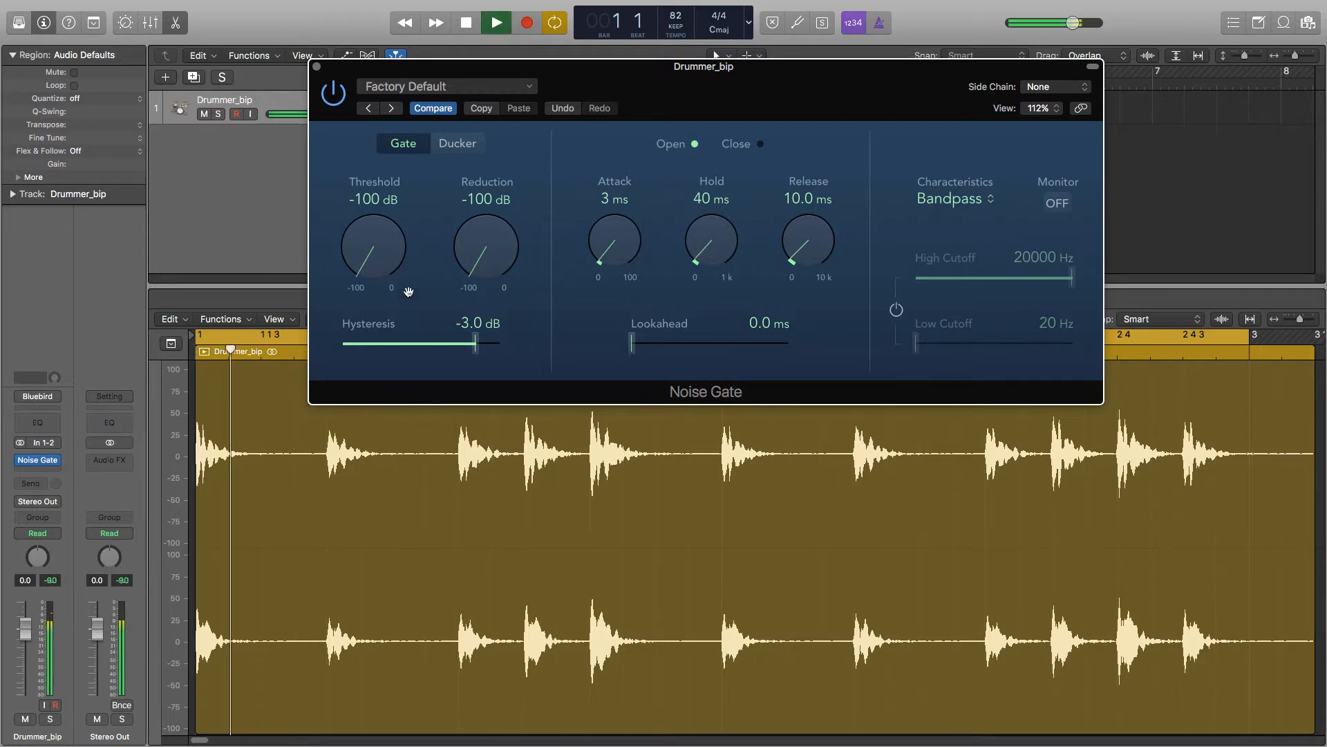
left_click_drag(372, 246, 372, 228)
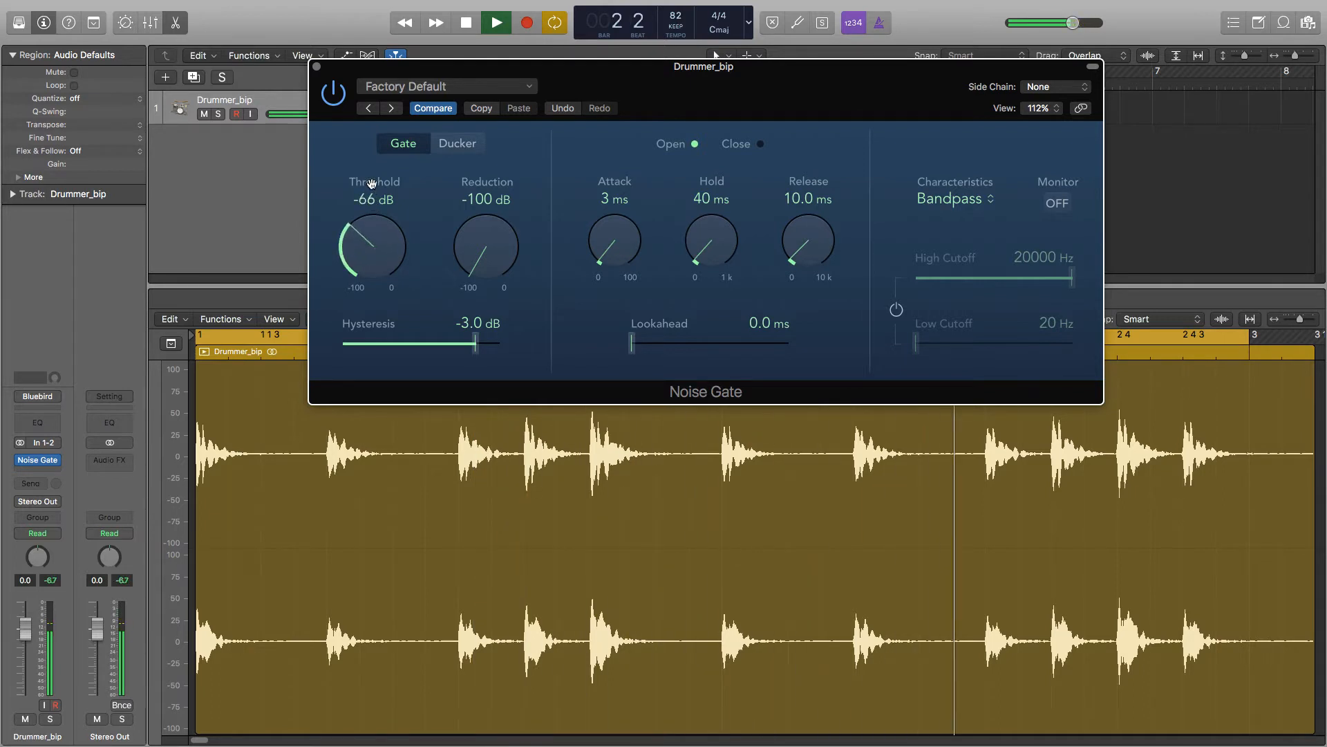
left_click_drag(372, 246, 381, 228)
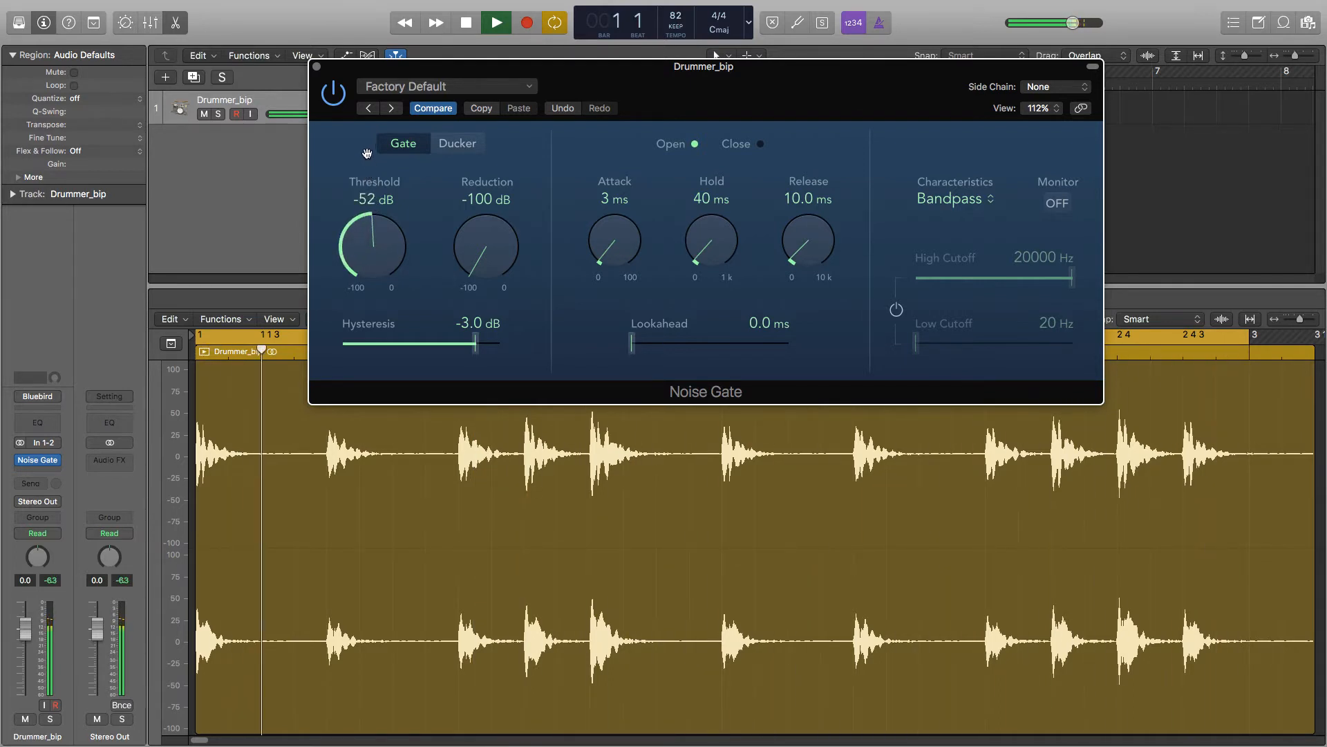
left_click_drag(372, 246, 385, 228)
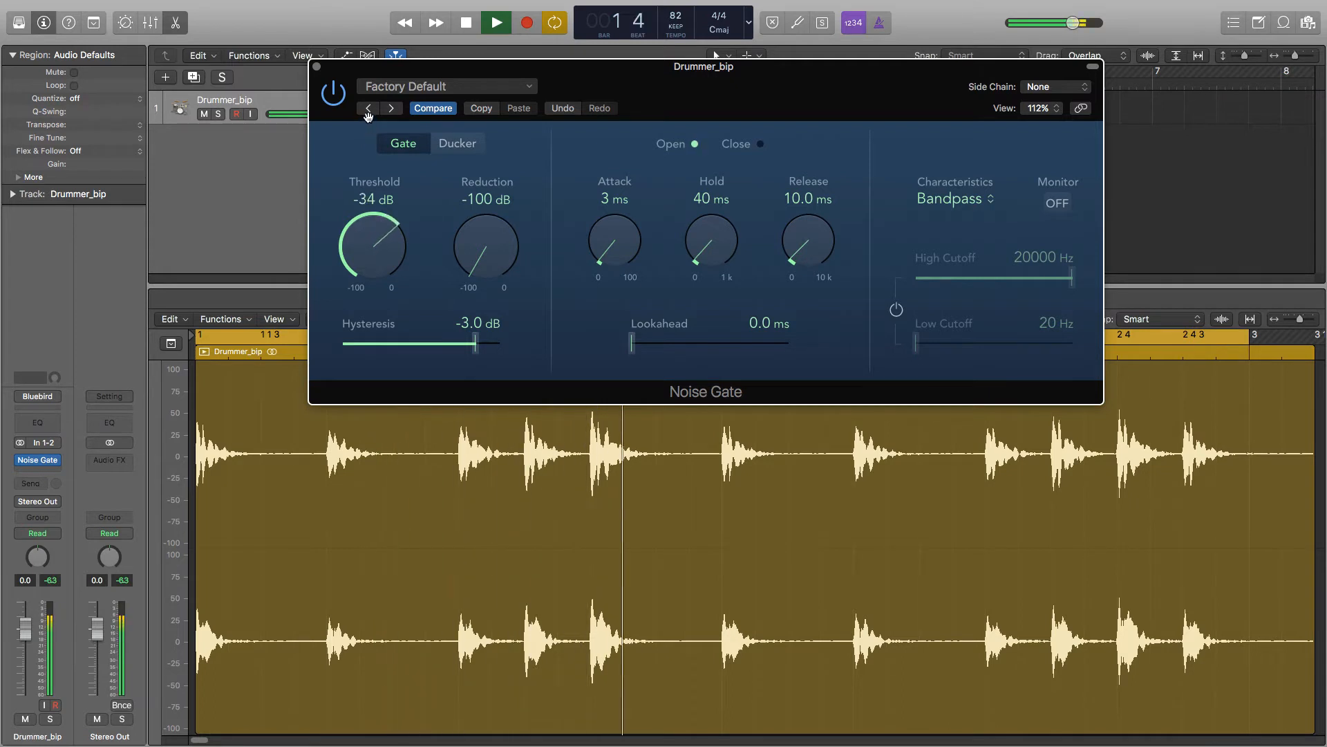
Continue raising the threshold through -31 and -20 dB to -8 dB, then stop playback.
left_click_drag(372, 246, 376, 233)
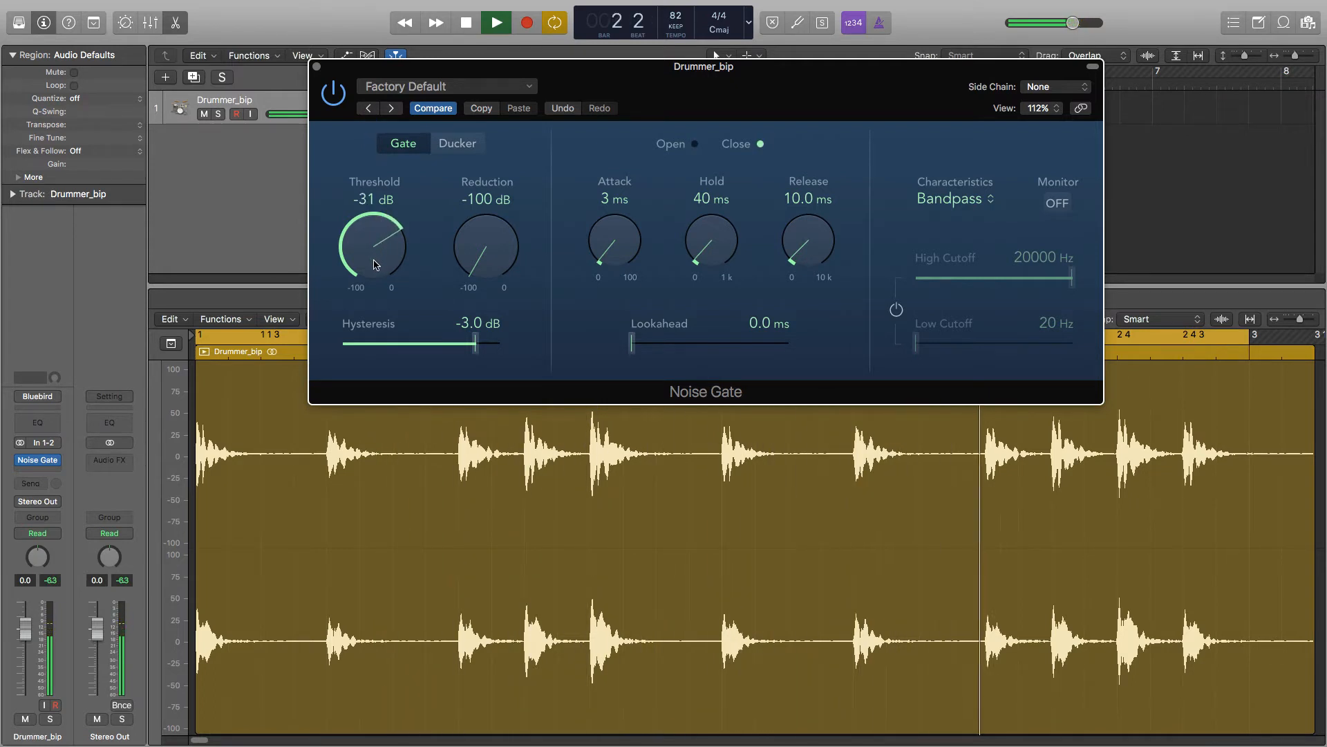
left_click_drag(374, 246, 386, 232)
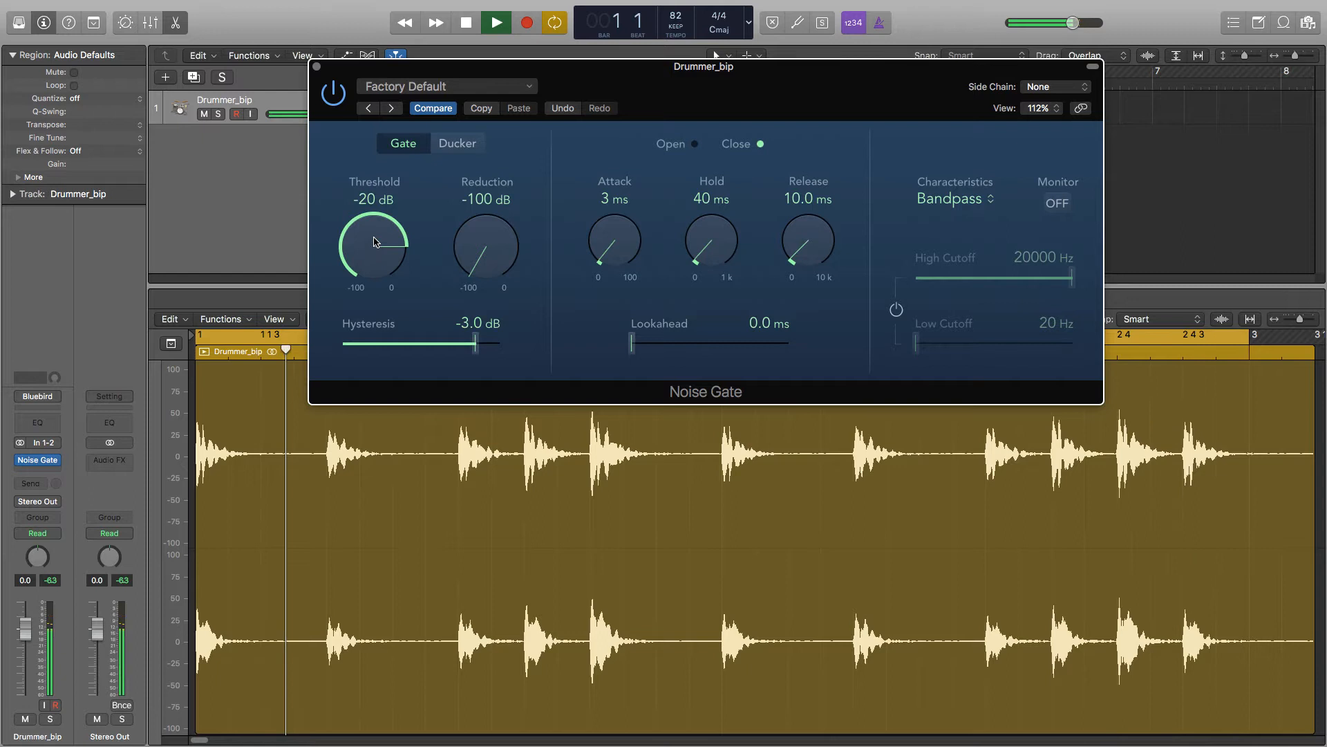
left_click_drag(373, 241, 374, 220)
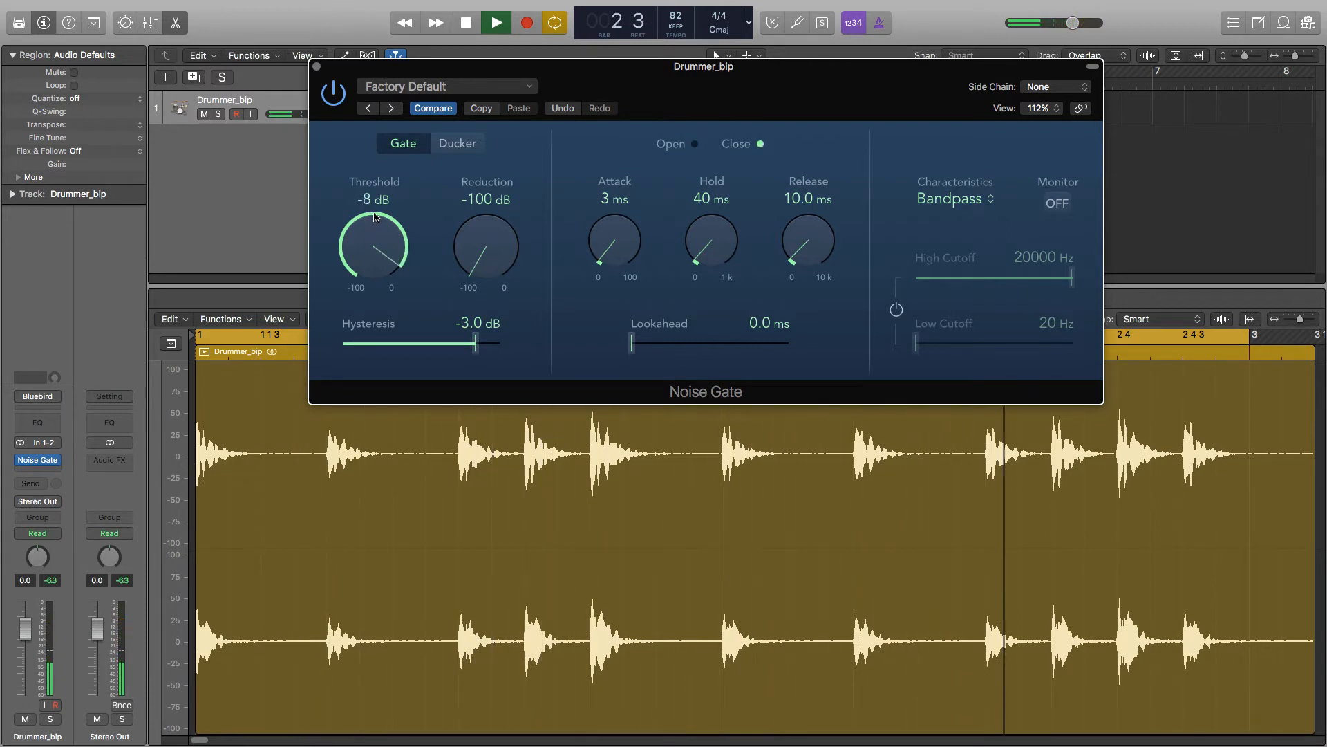
left_click(495, 22)
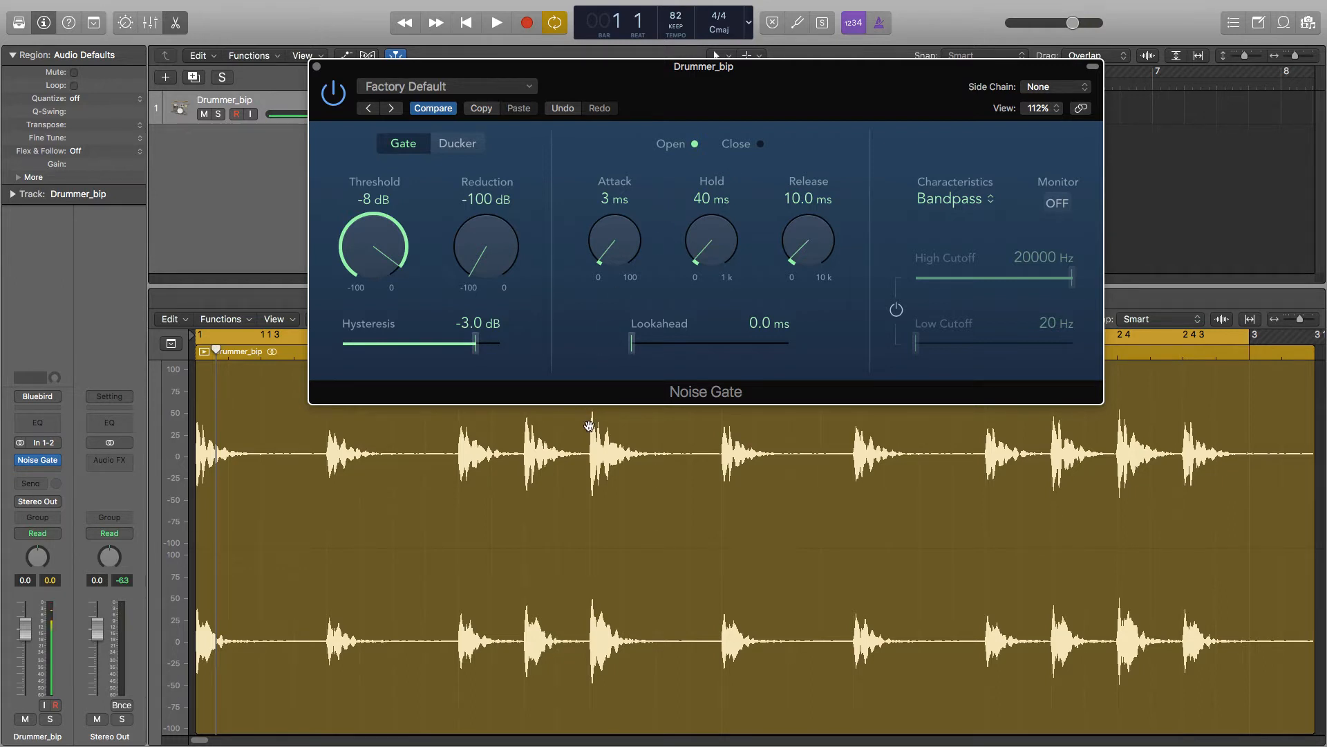
mouse_move(524, 426)
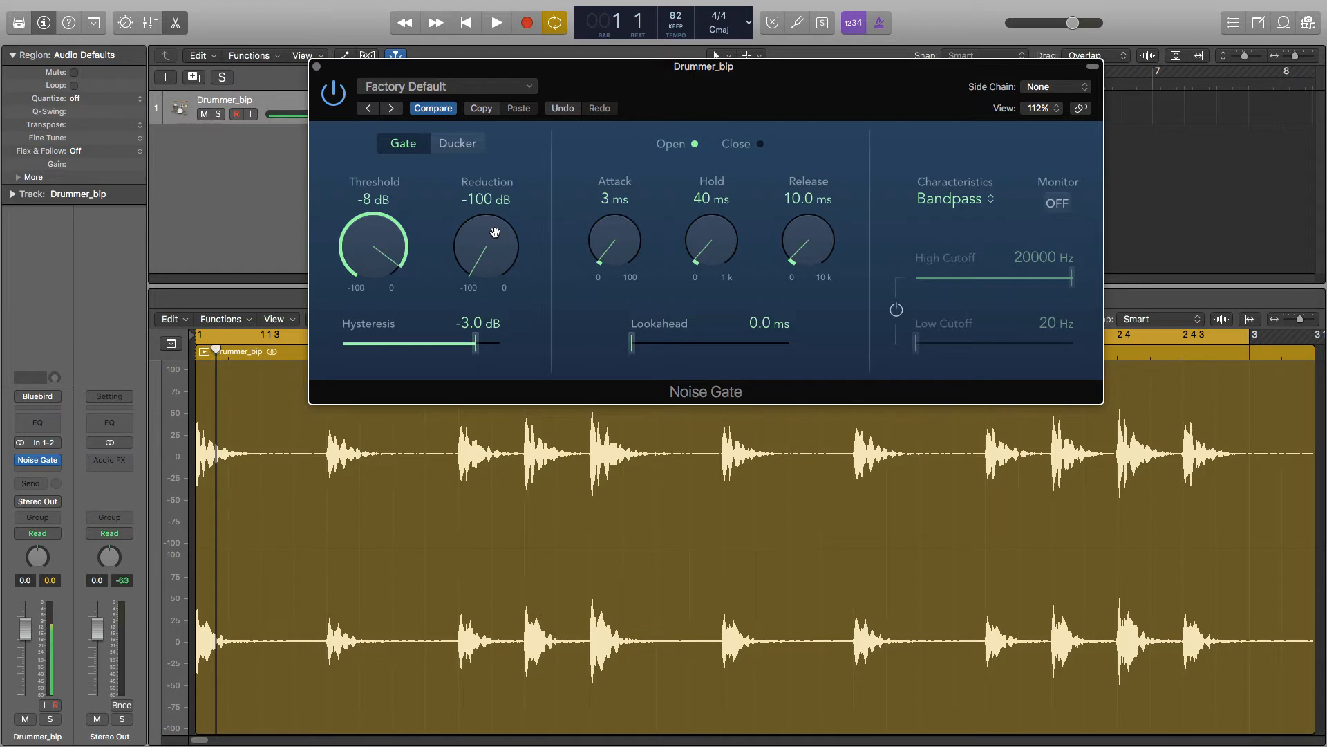
mouse_move(483, 235)
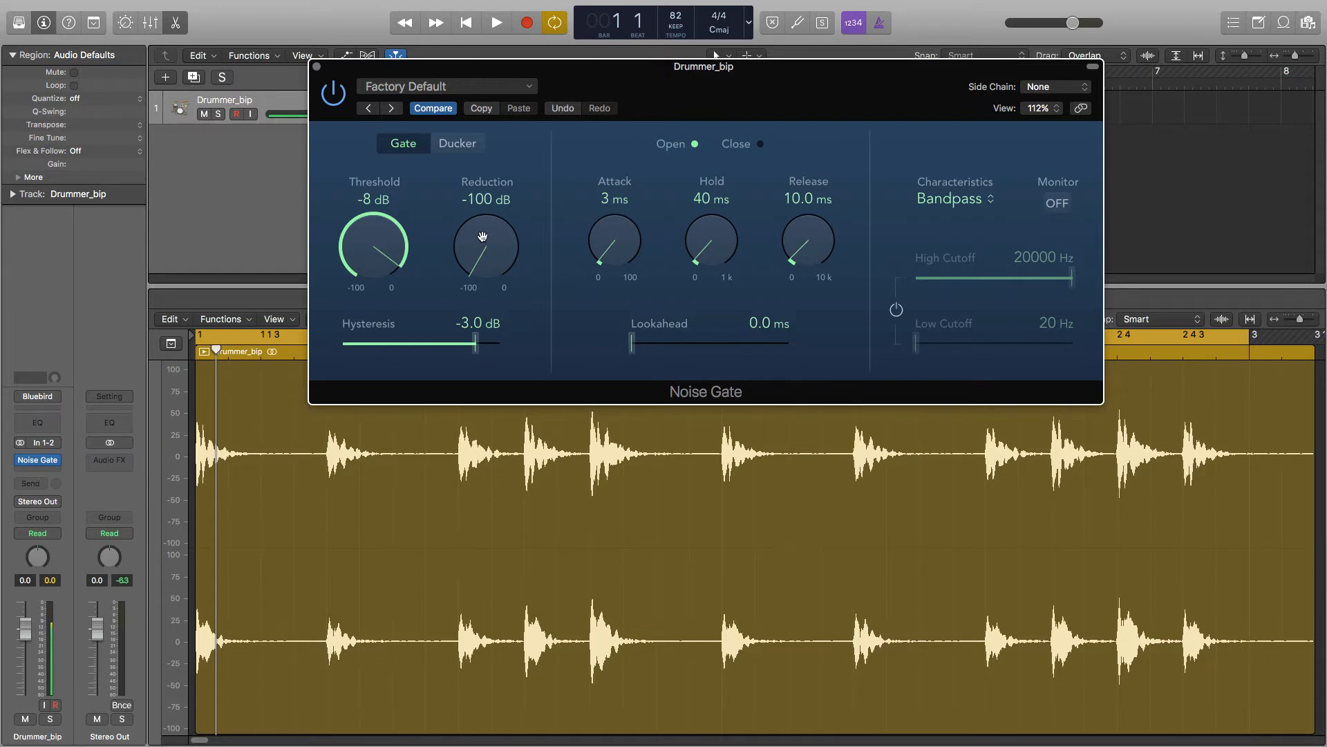
With the loop playing, set threshold to -24 dB and ease reduction up to -15 dB.
left_click(464, 24)
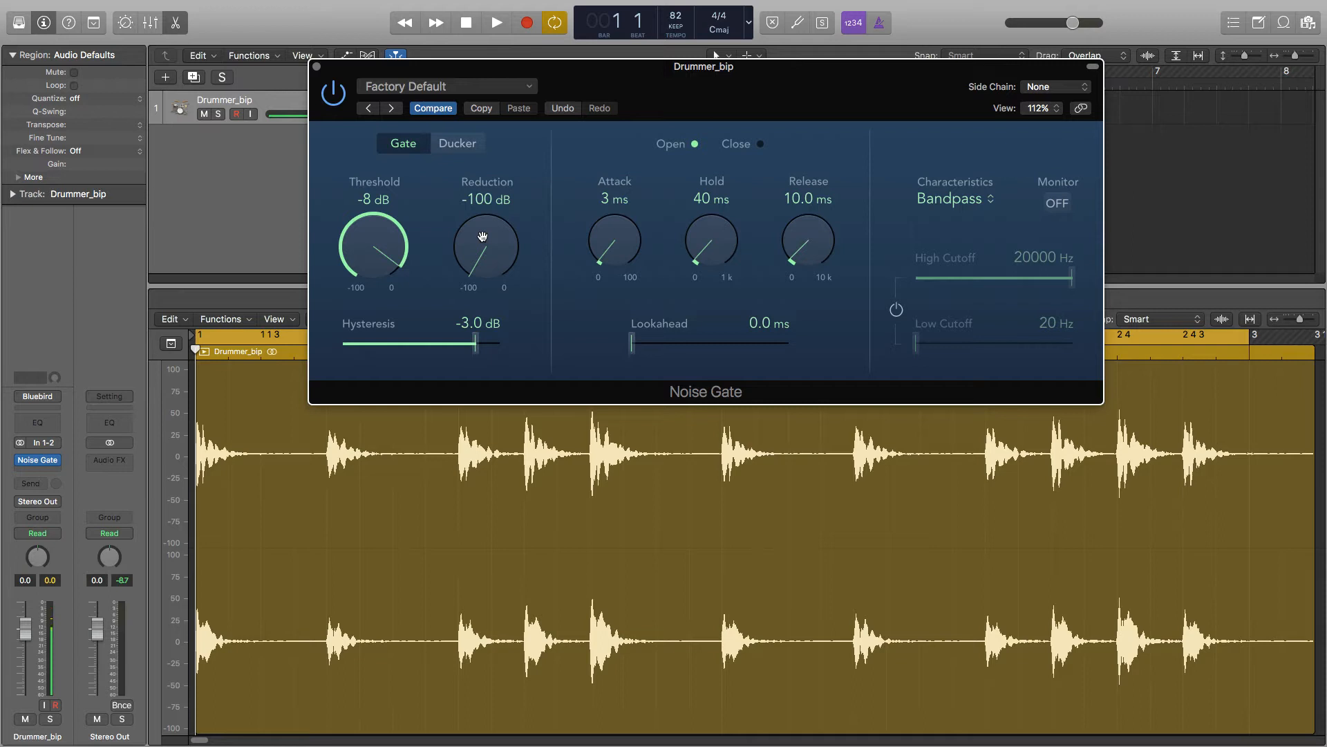
left_click(495, 22)
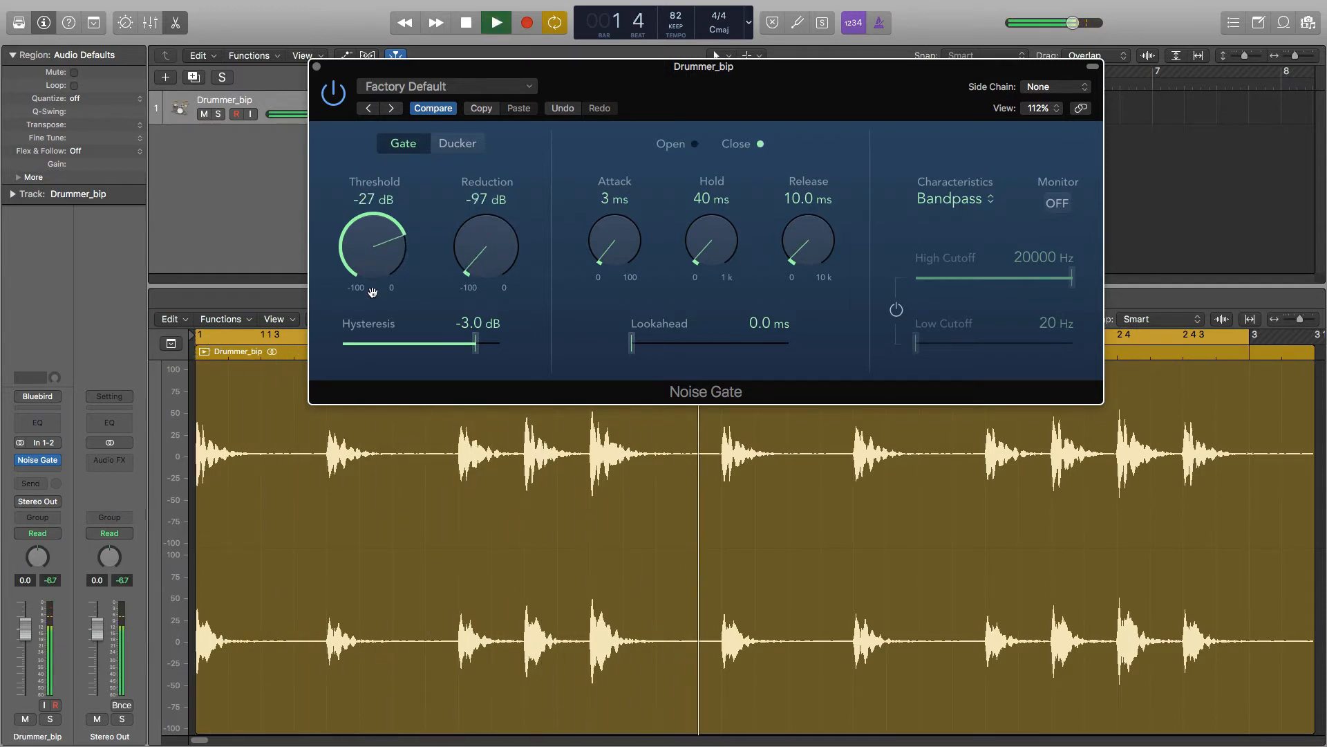
left_click_drag(372, 246, 379, 239)
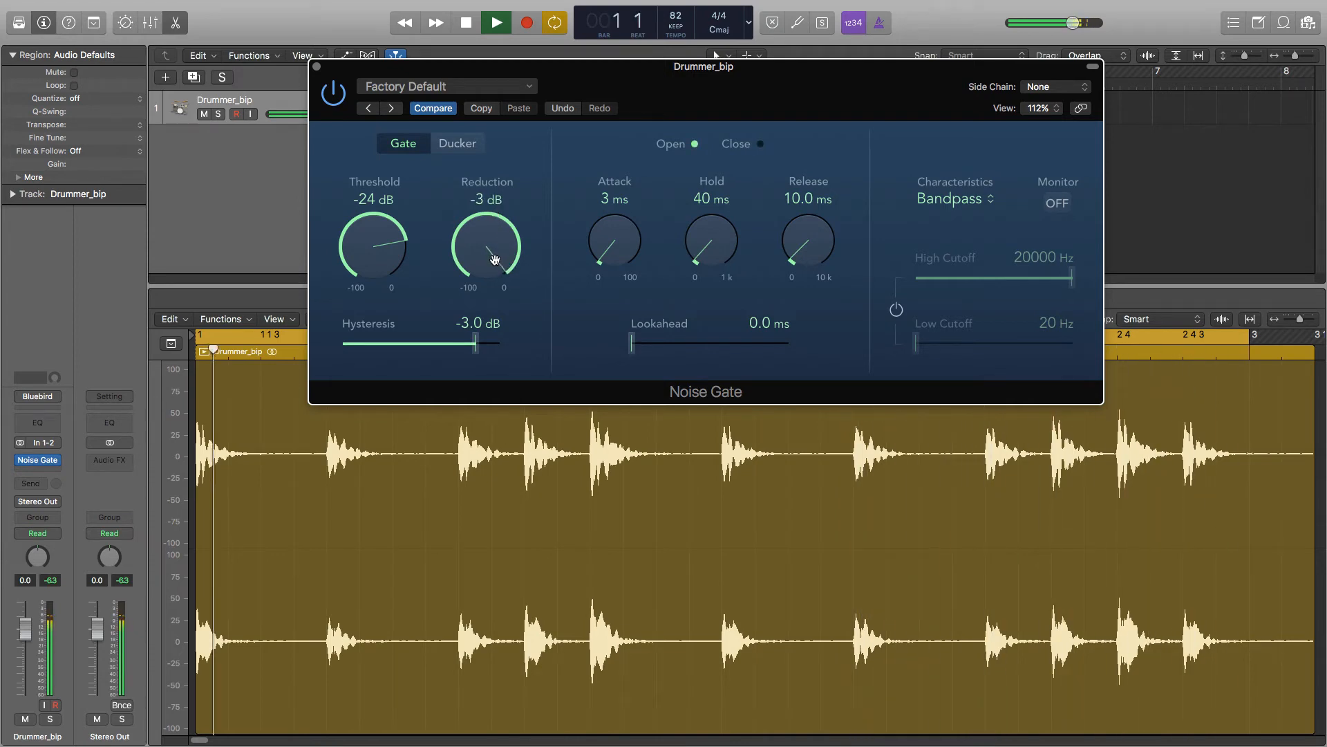
left_click_drag(485, 246, 485, 263)
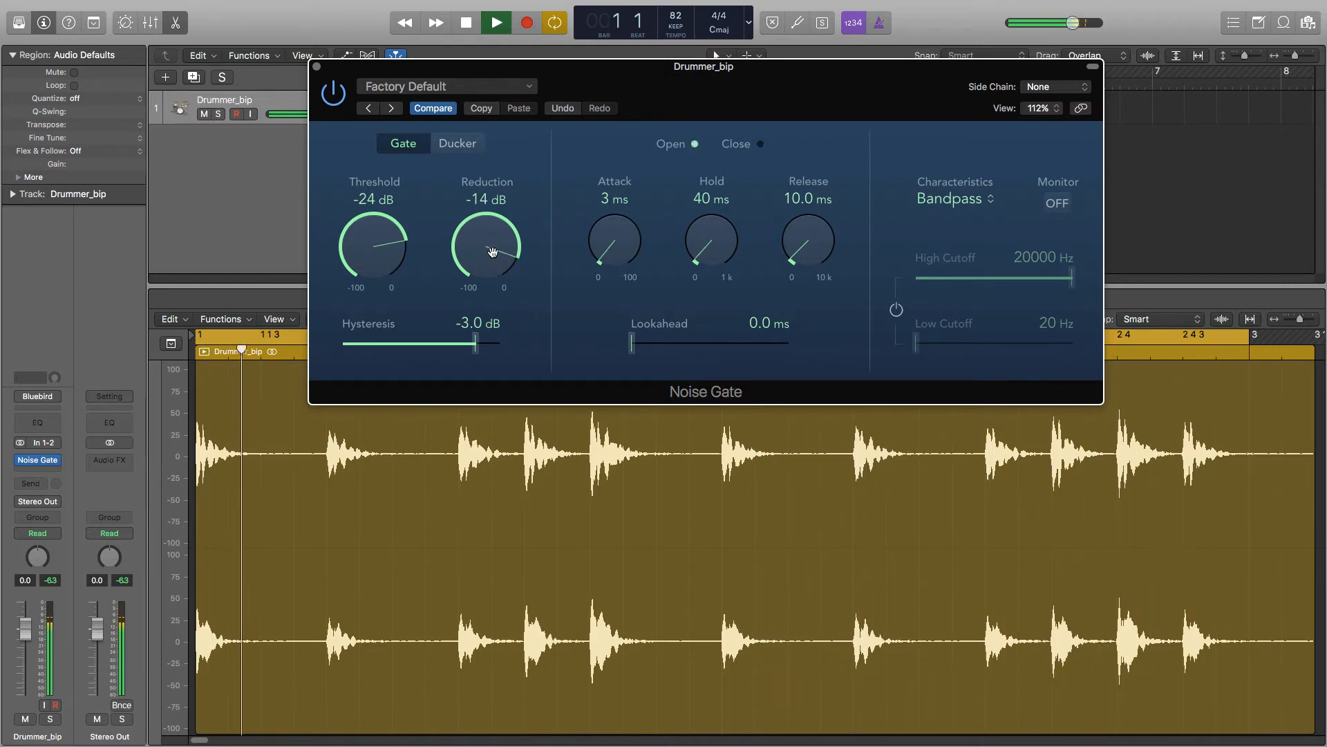
left_click_drag(487, 246, 486, 254)
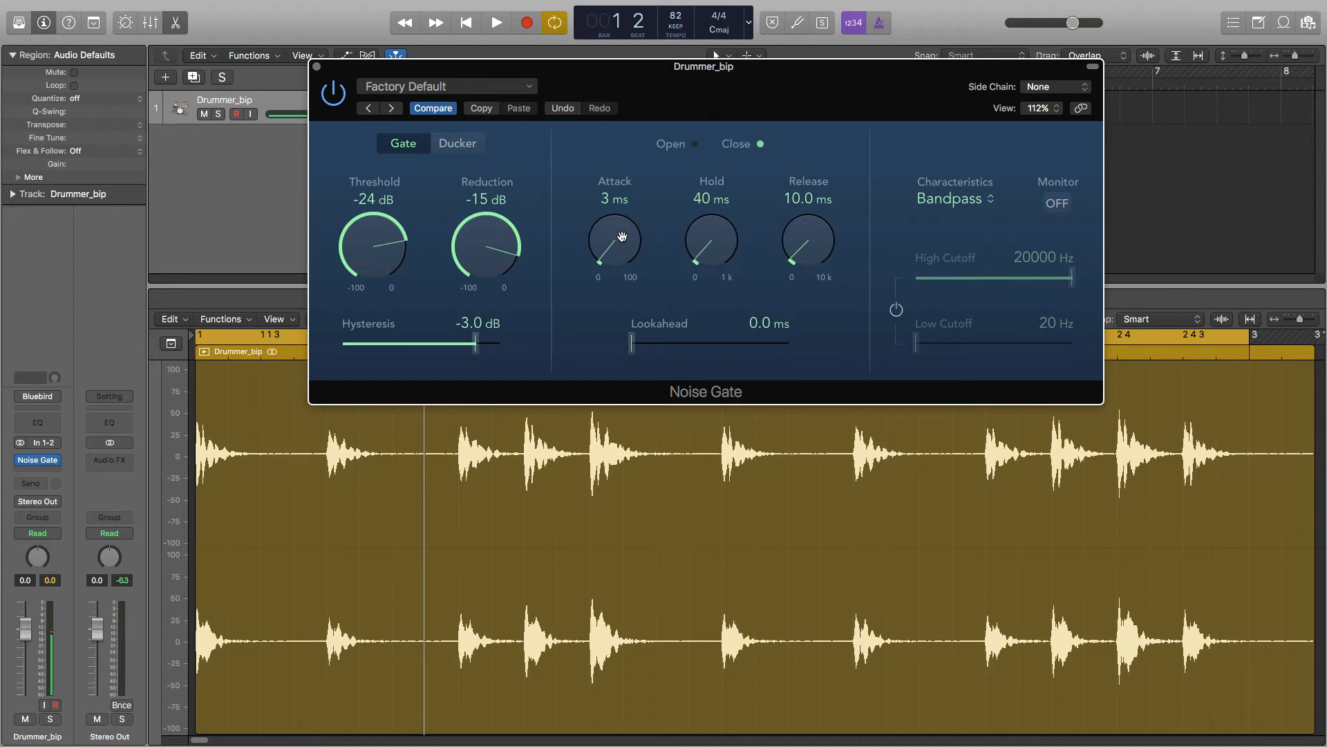
During playback, raise threshold to -15 dB and reset attack to 3 ms.
left_click(495, 23)
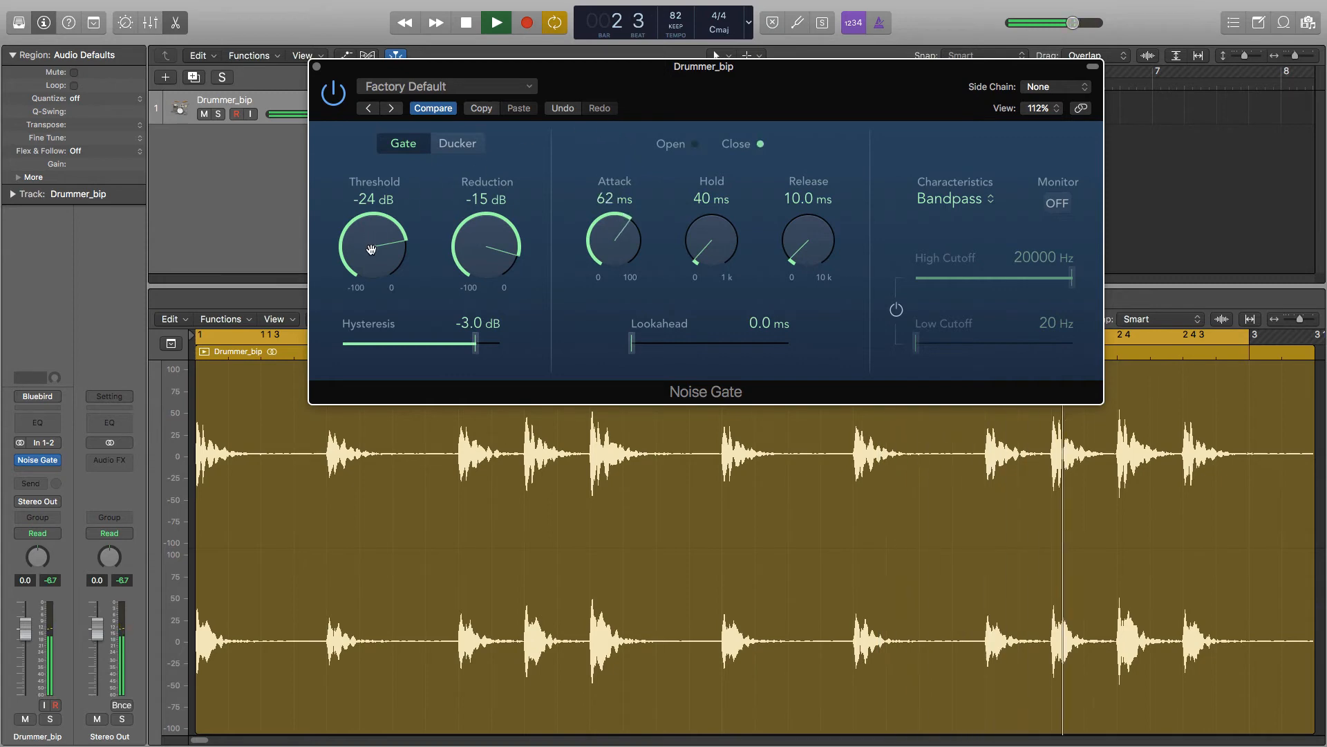
left_click_drag(372, 246, 376, 224)
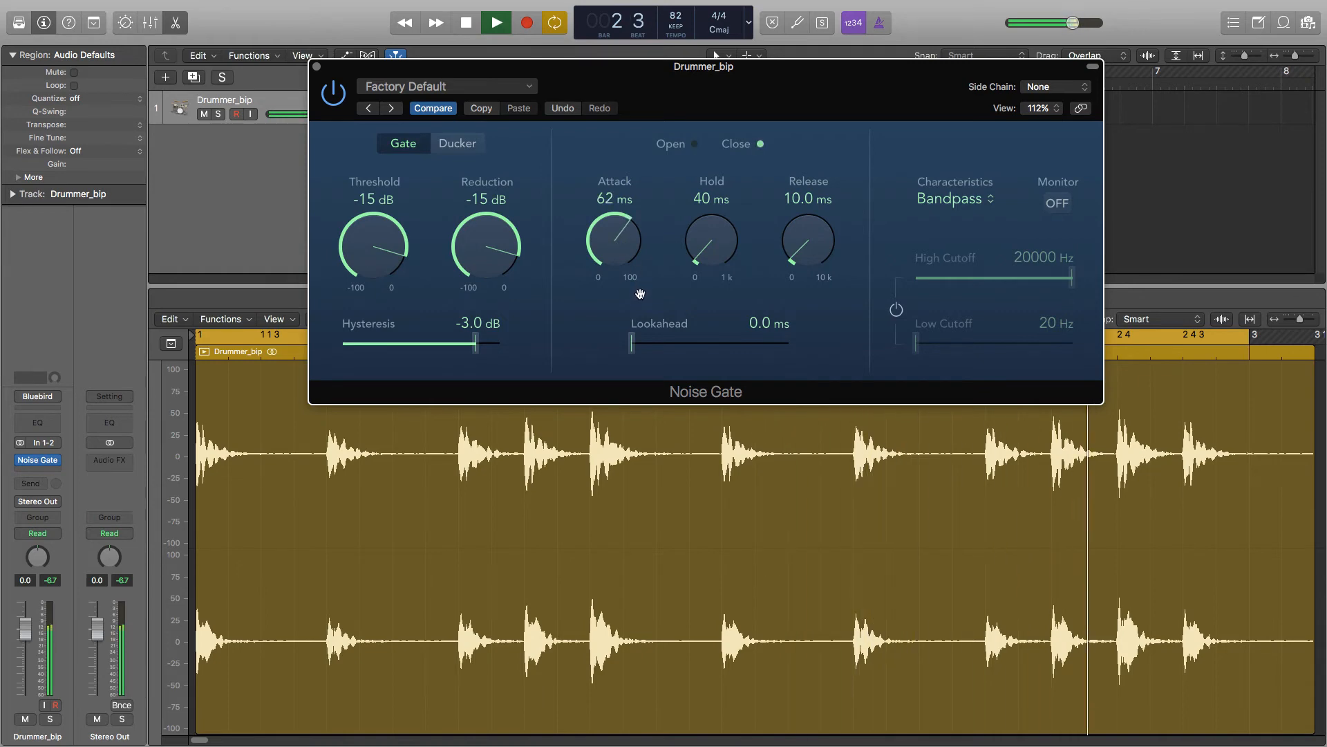
left_click(495, 24)
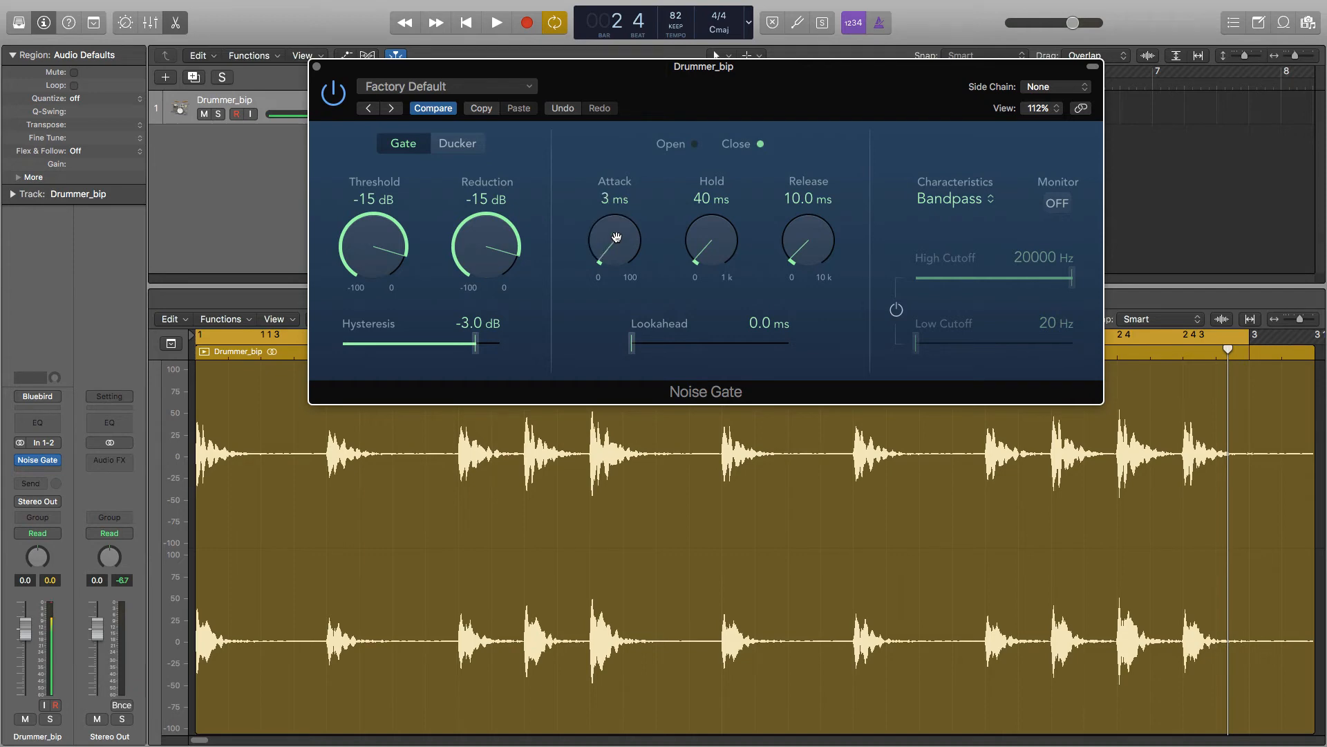
mouse_move(702, 243)
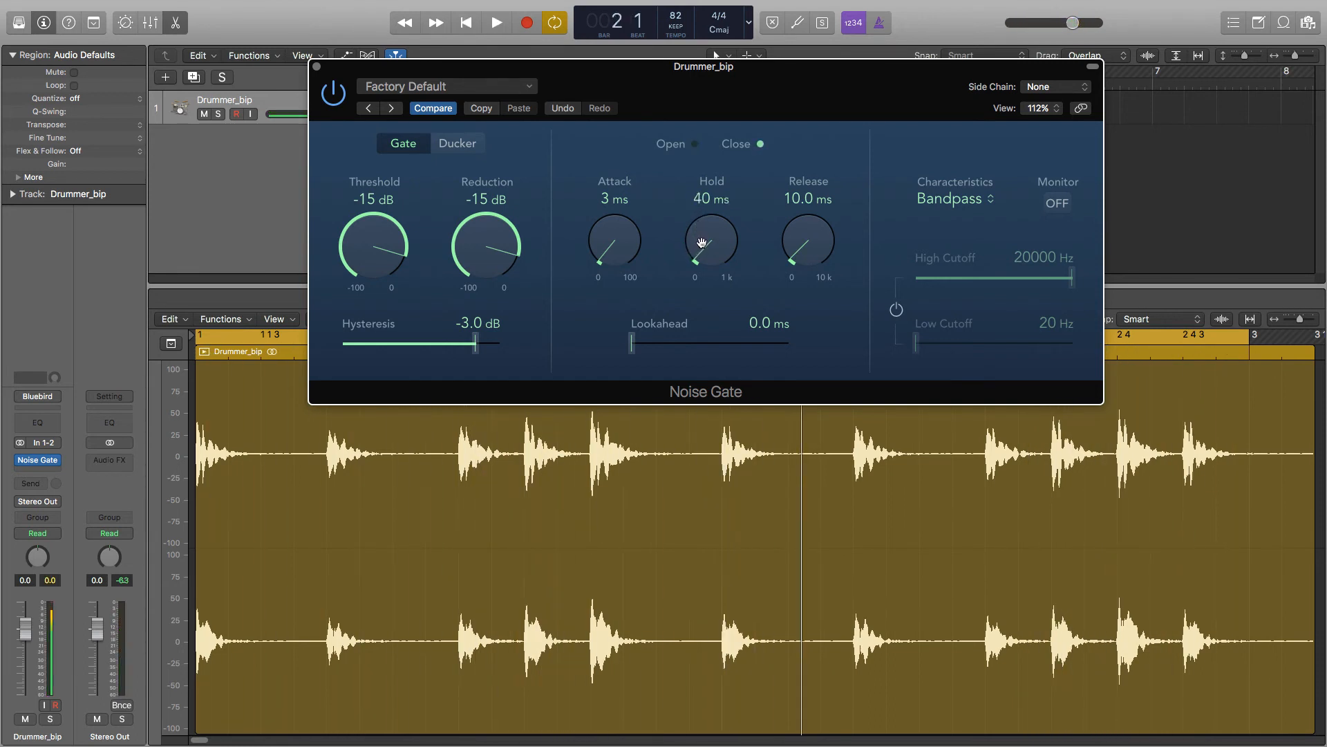
mouse_move(807, 247)
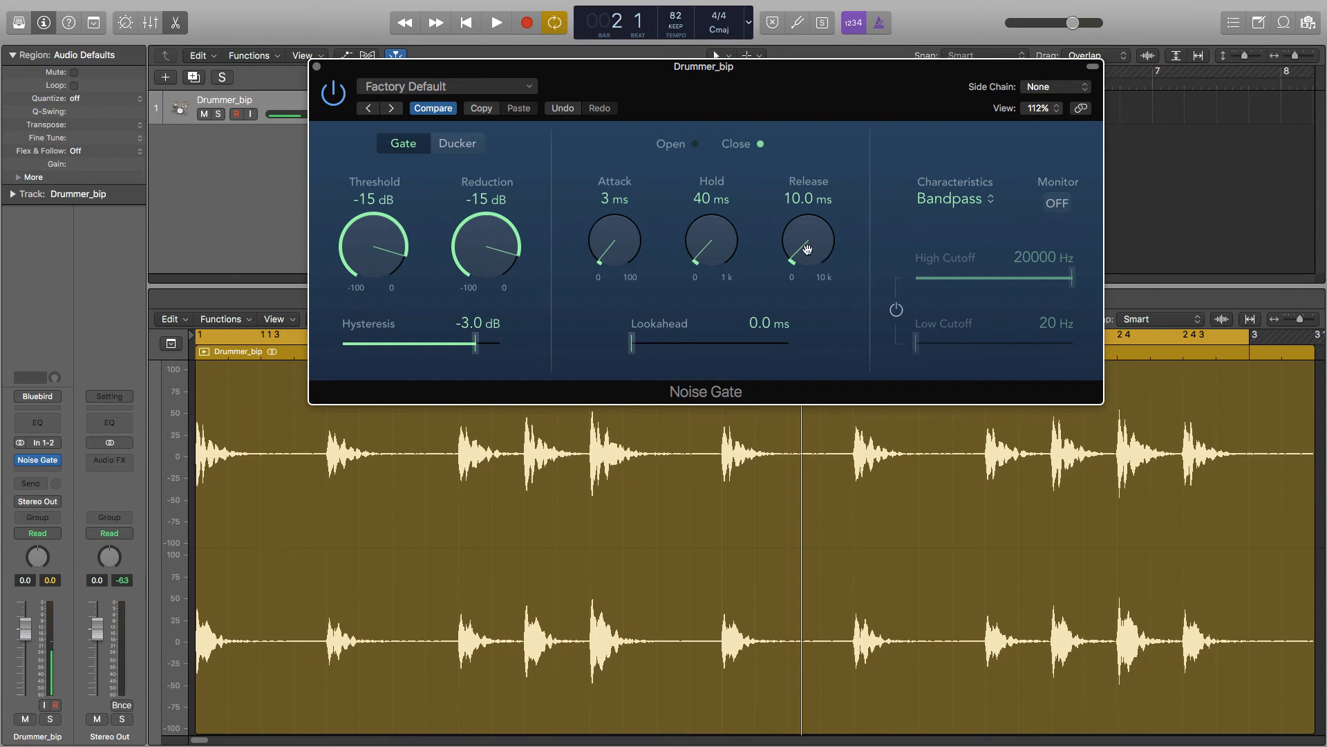